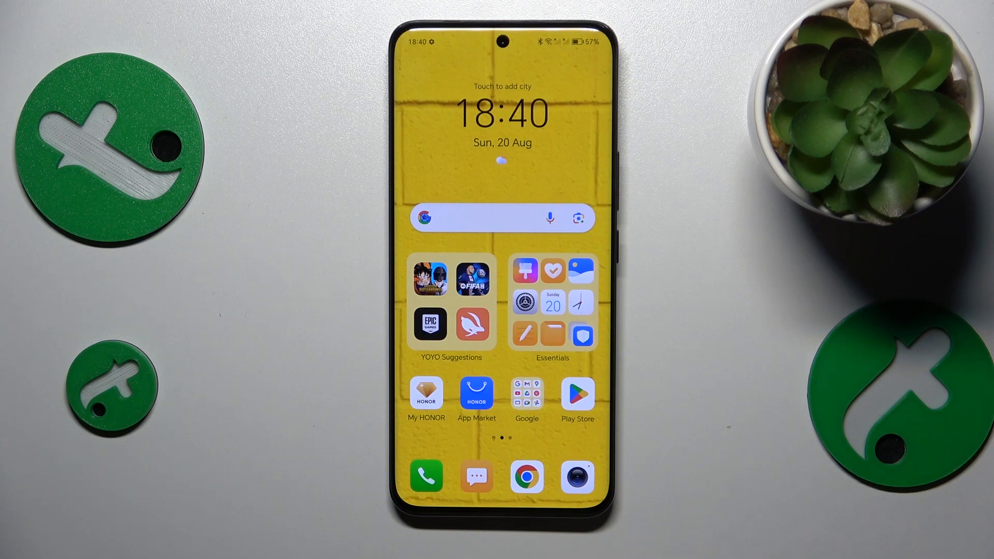
Launch Google Drive from the home screen into My Drive.
left_click(498, 279)
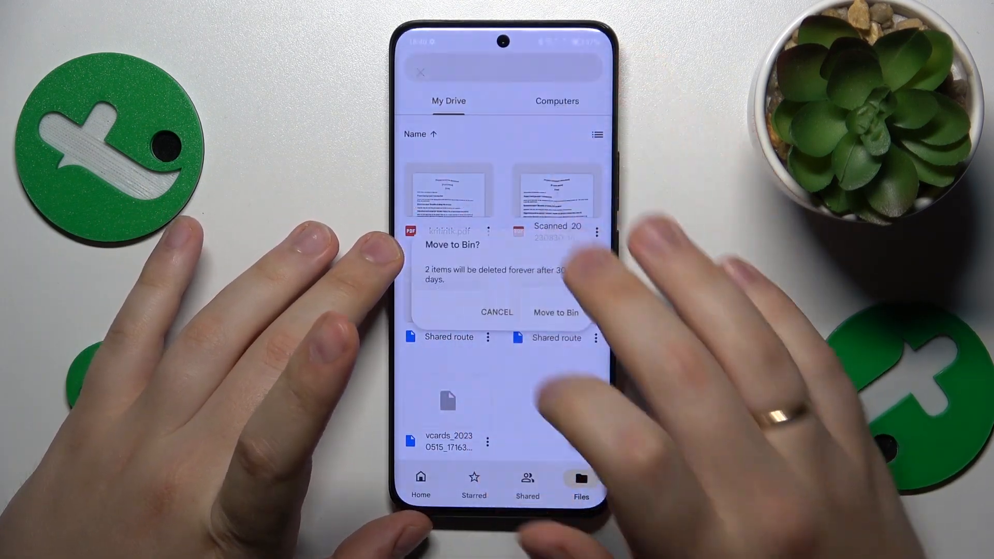
Start a new document scan from the + menu, triggering the camera permission prompt.
left_click(555, 312)
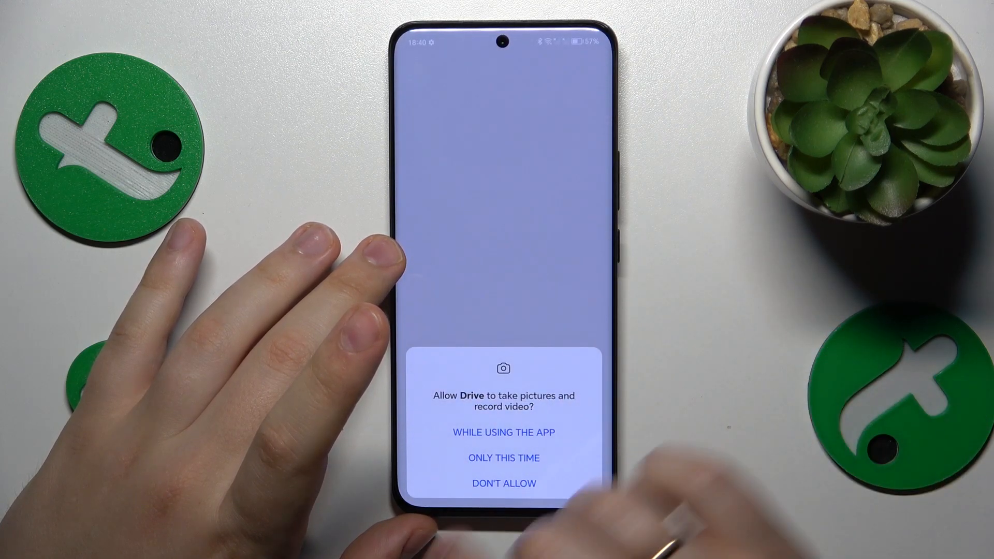
Grant camera access while using Drive and capture the one-page project initiation document.
left_click(502, 433)
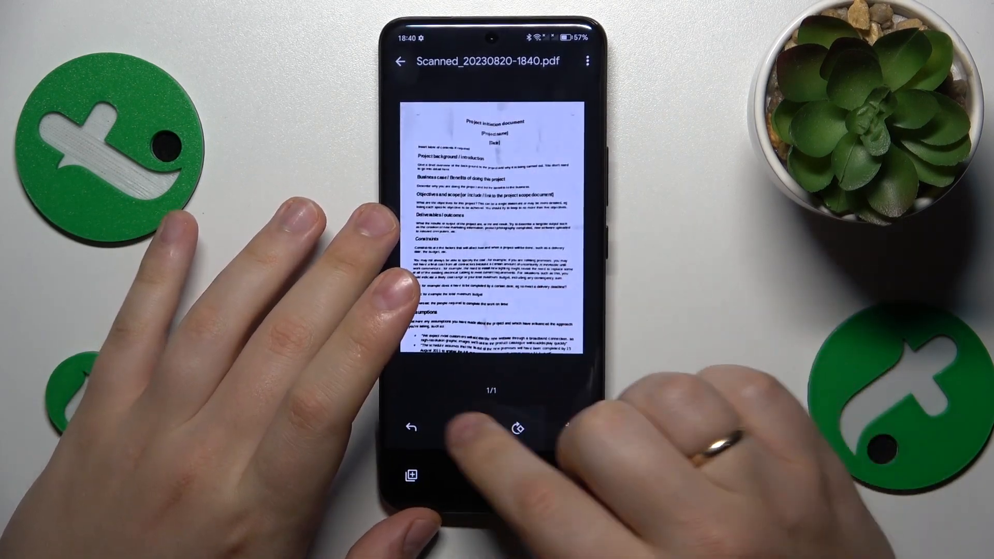
Review the colour filter, adjust the page crop and accept it for Scanned_20230820-1840.pdf.
left_click(464, 427)
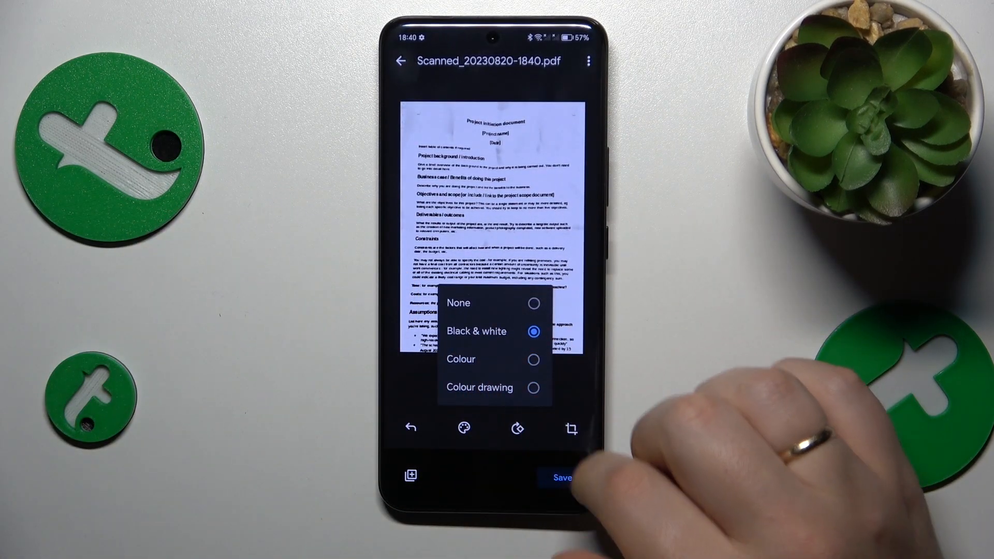
left_click(571, 428)
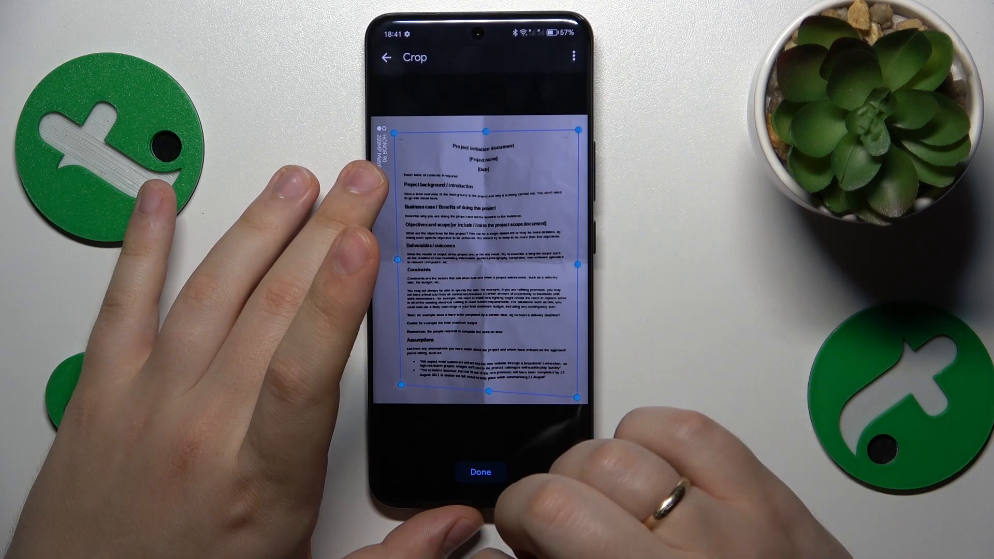
left_click(479, 472)
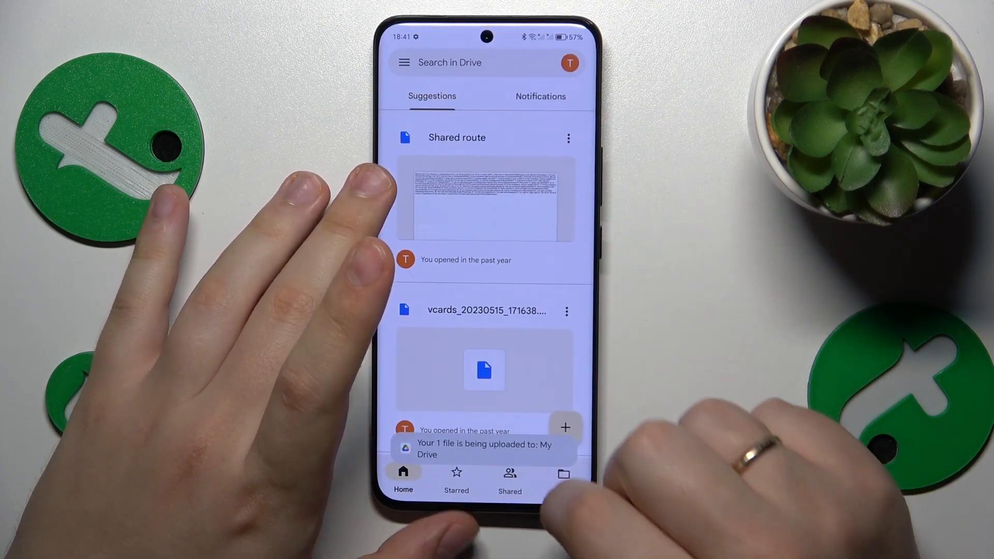
View My Drive's files and open the newly saved scanned PDF.
left_click(563, 473)
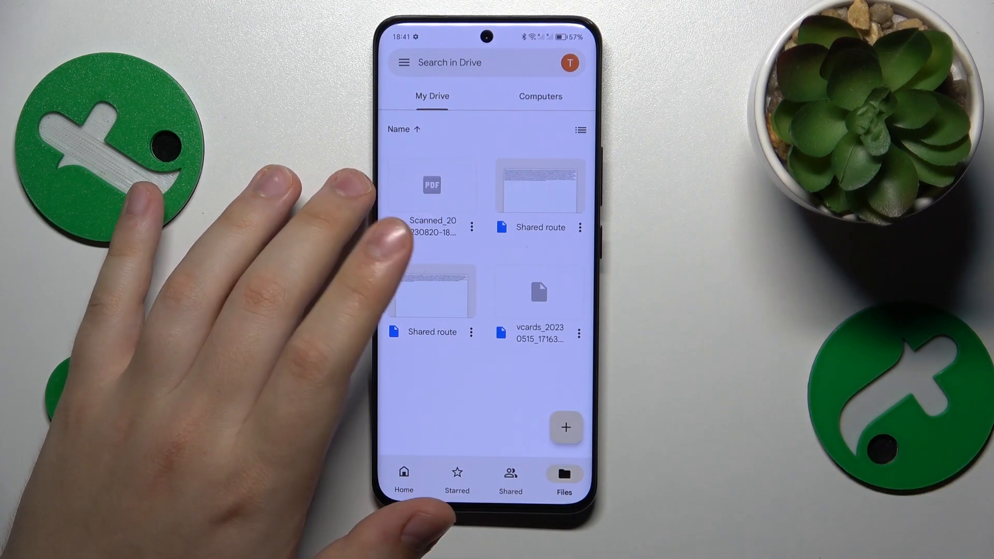
left_click(432, 184)
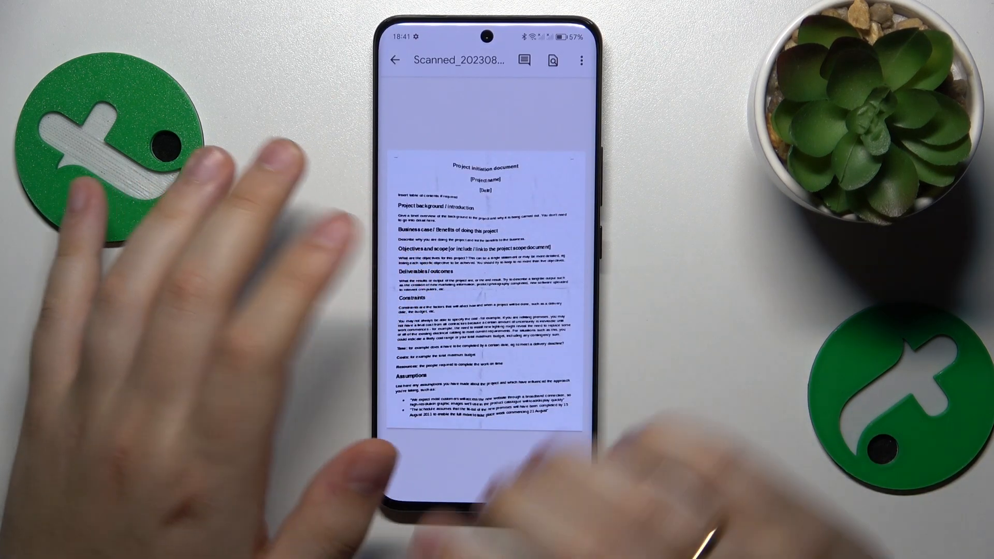